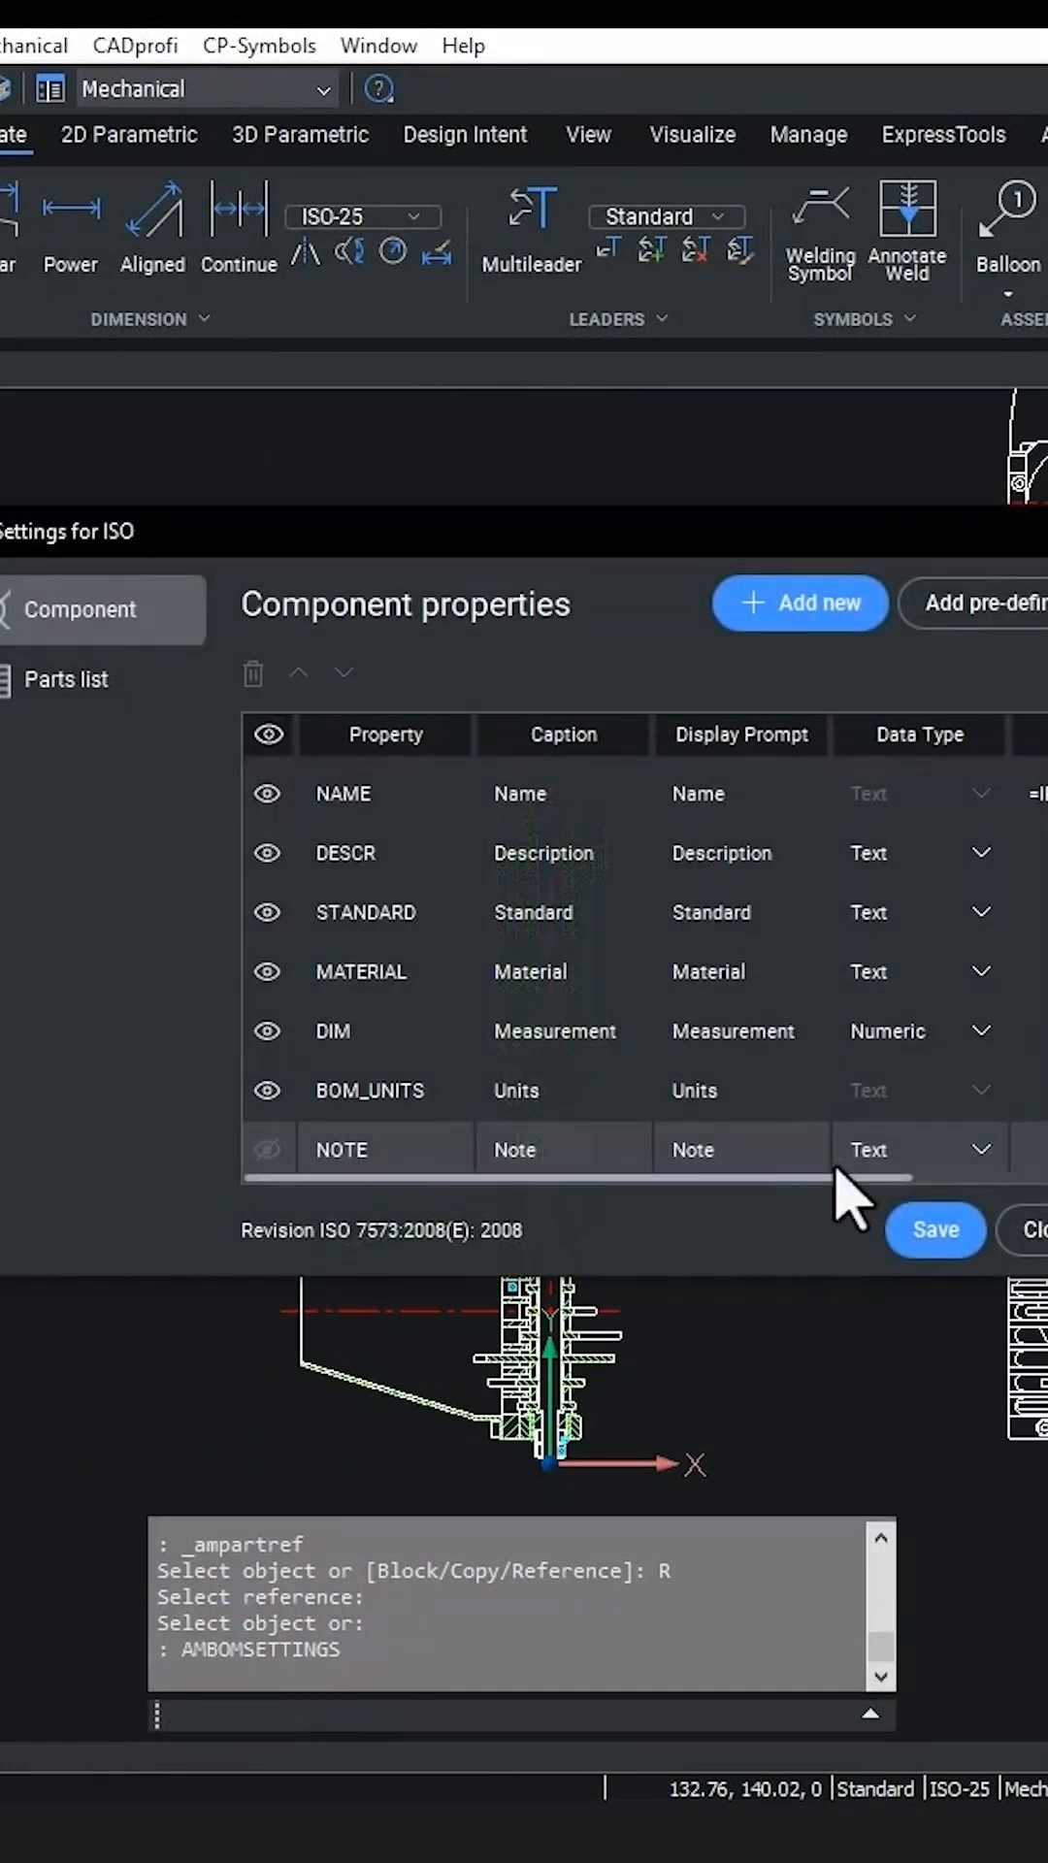
# Save the BOM component and parts list settings, open the assembly parts list, and start INSERT.
pyautogui.click(66, 680)
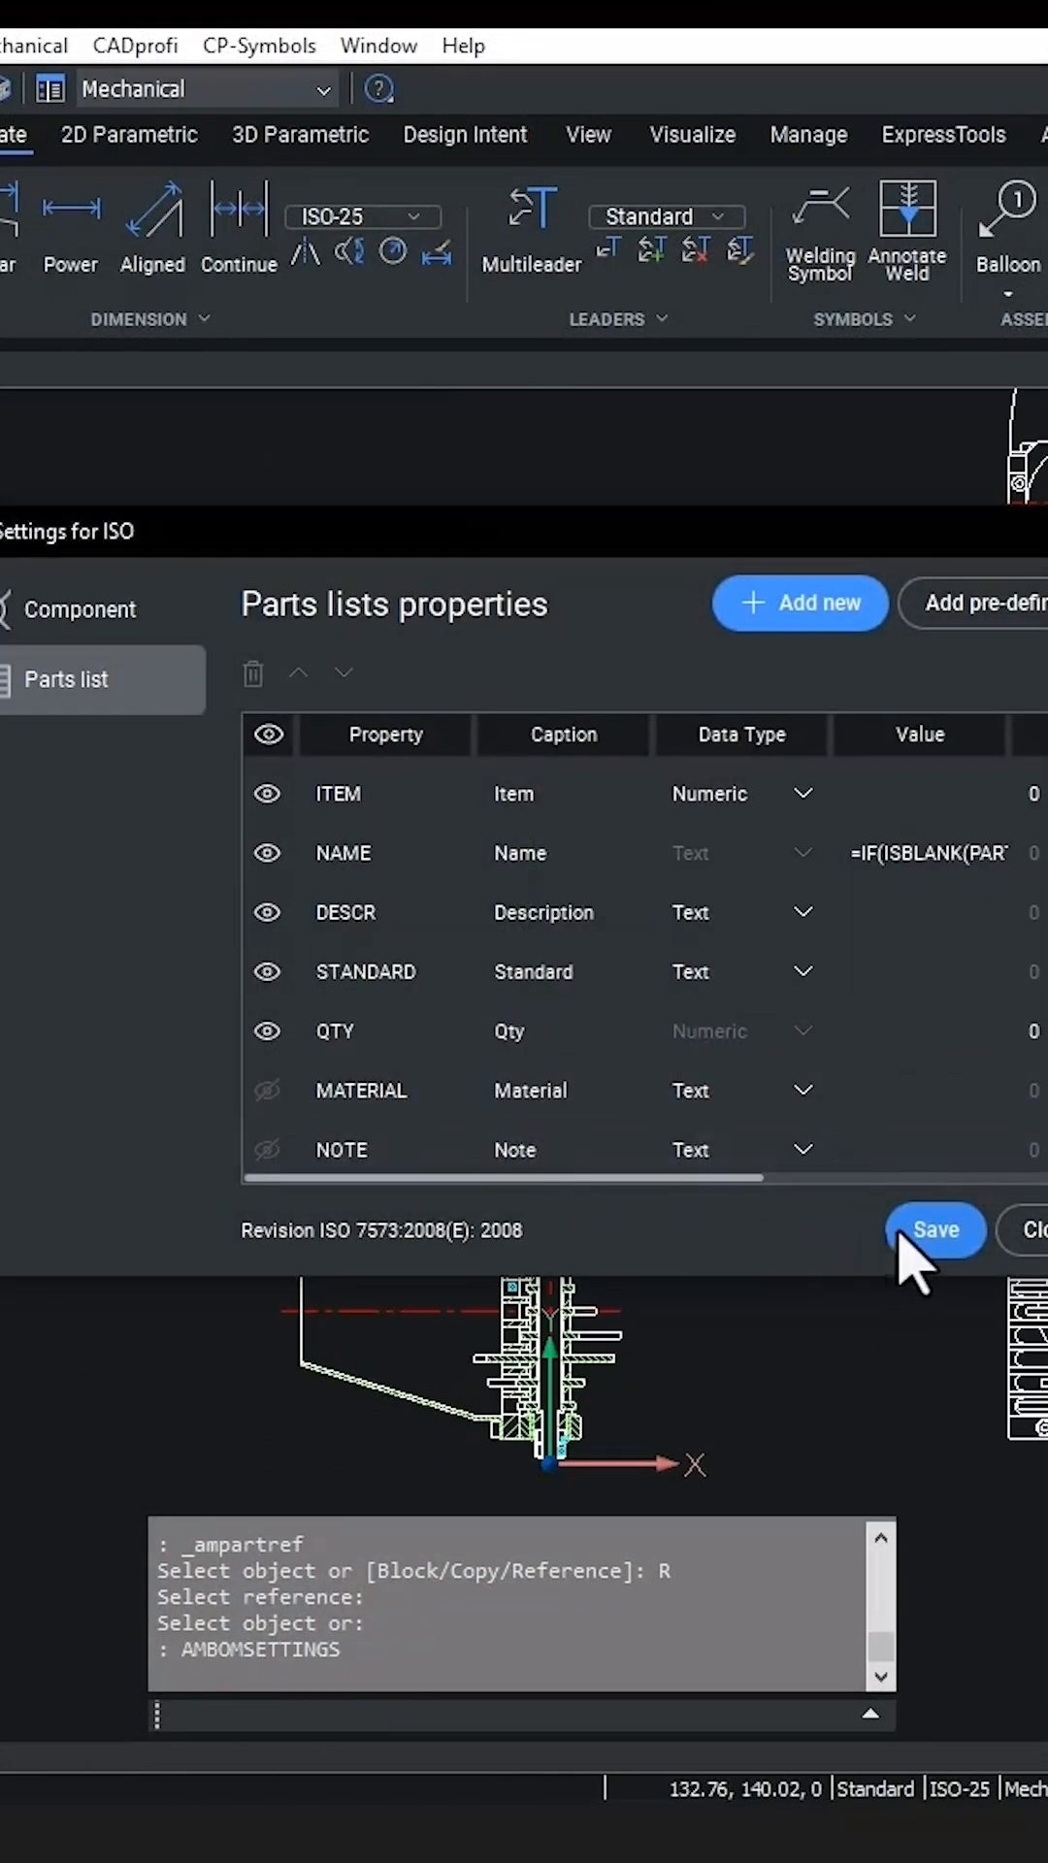
pyautogui.click(934, 1231)
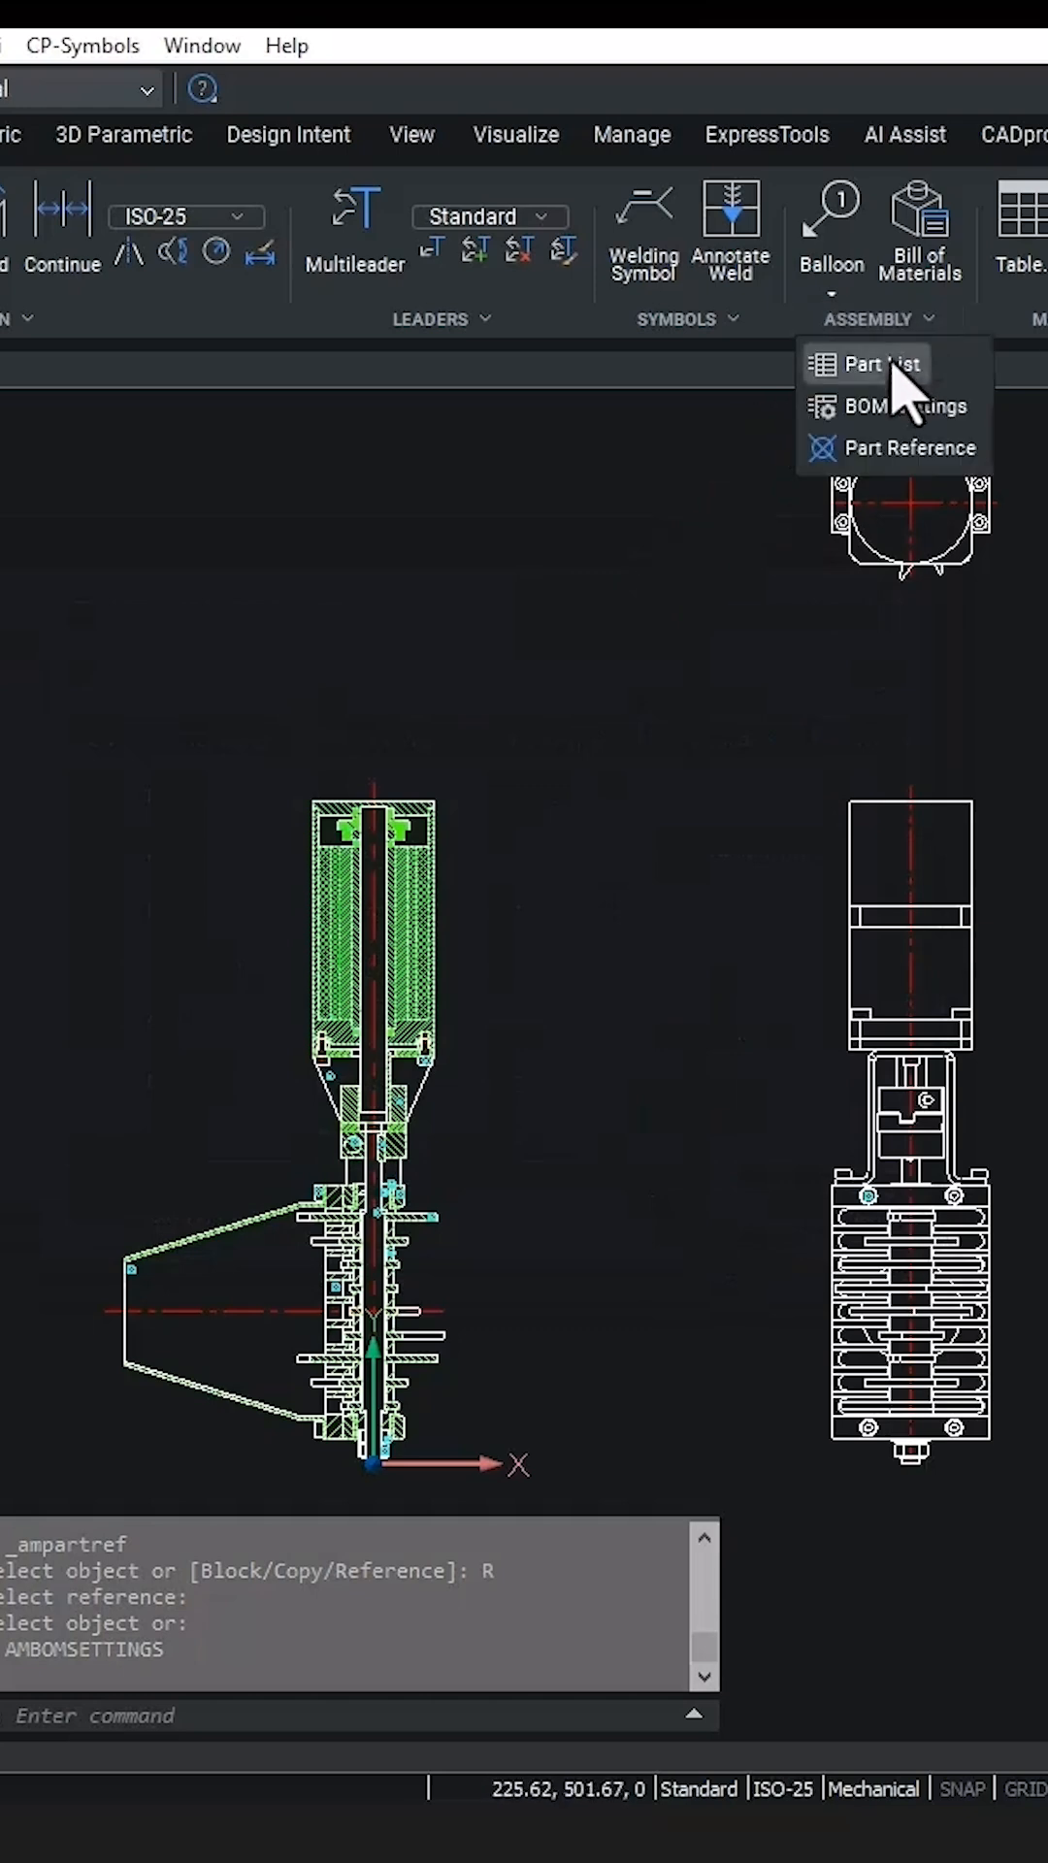
pyautogui.click(881, 363)
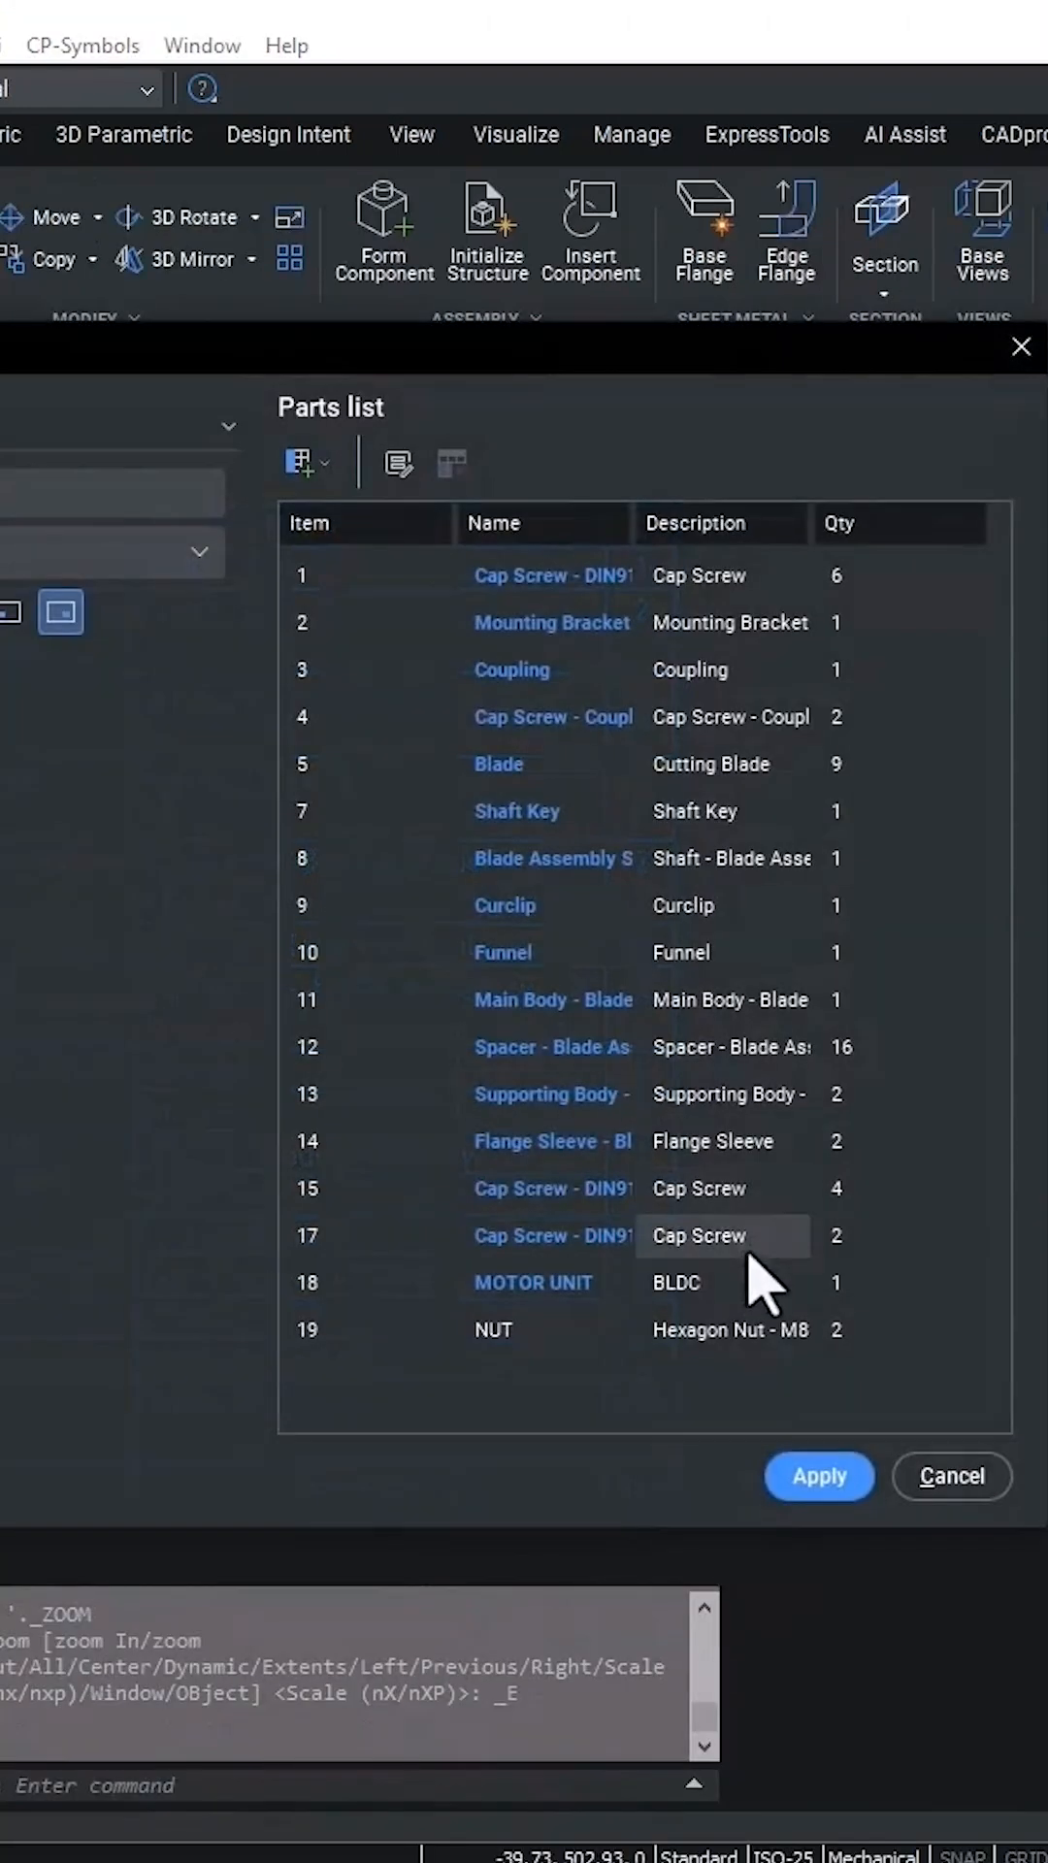
pyautogui.doubleClick(679, 1281)
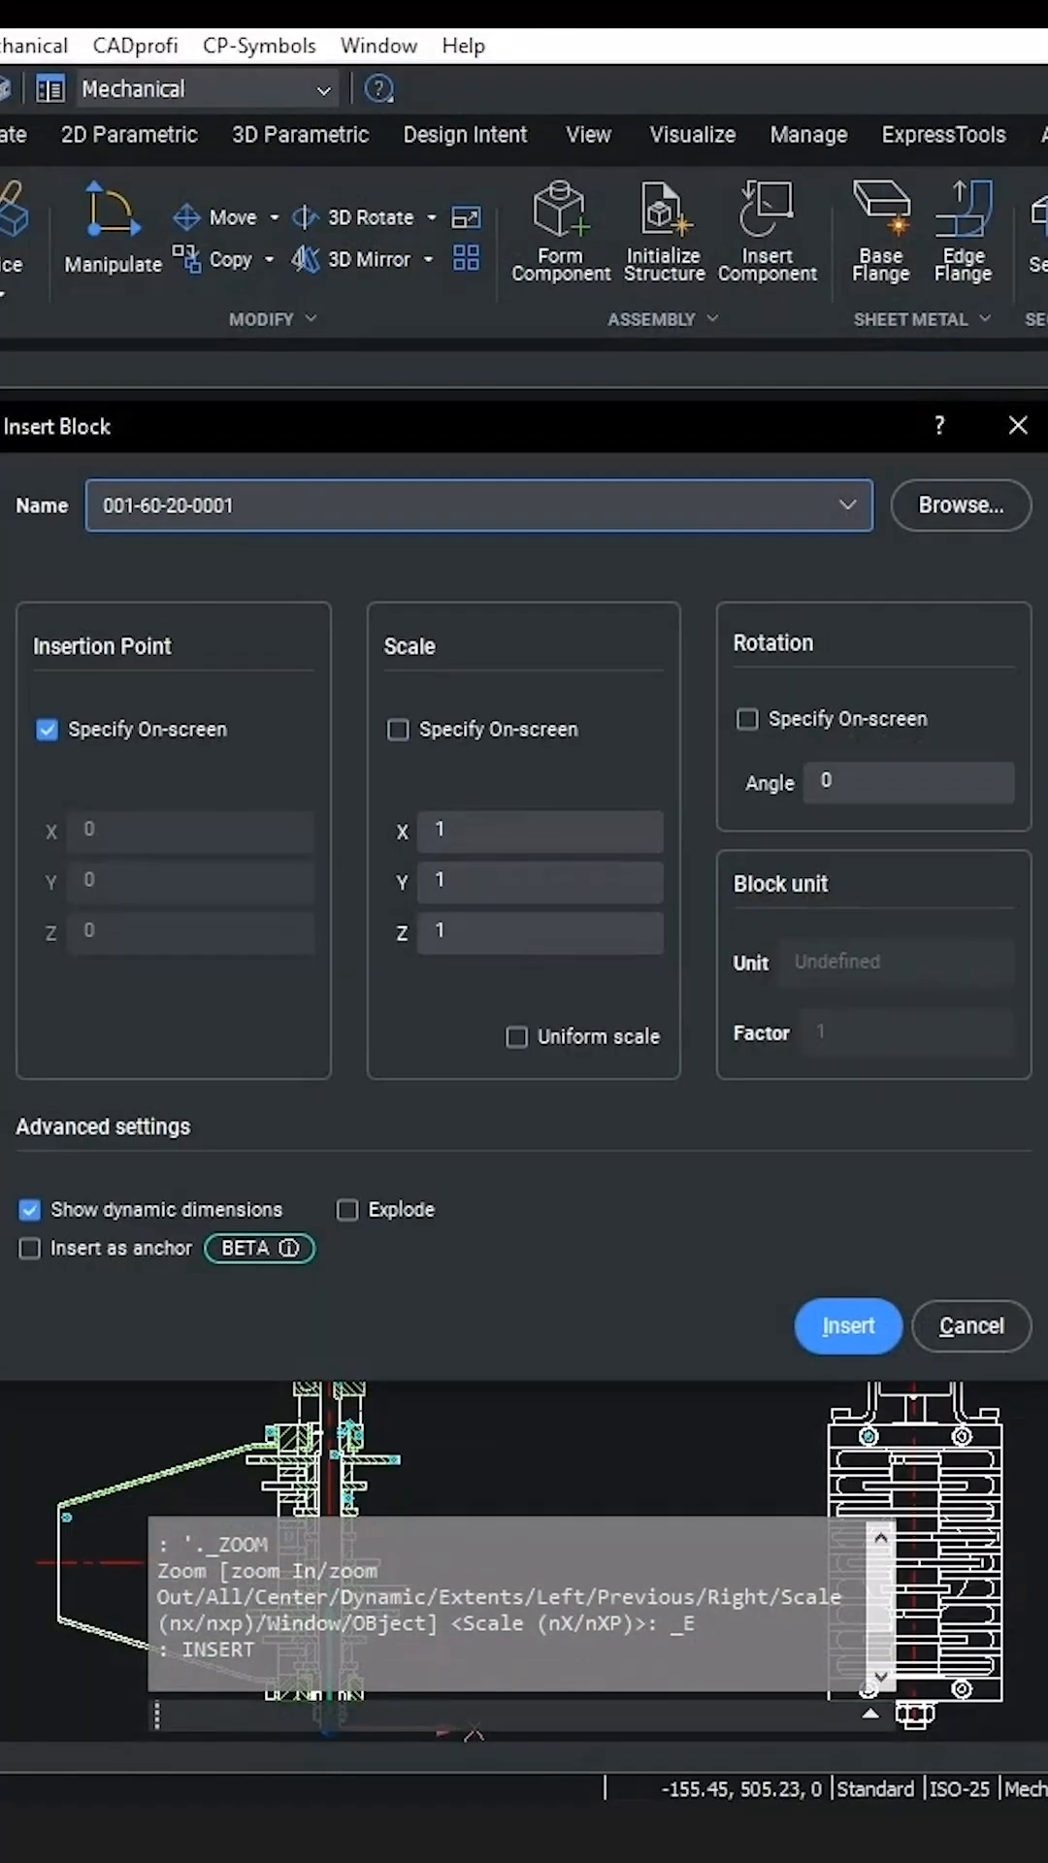
# Insert BLDC-MOTOR-UNIT_SECTION-4D.dwg as a block and move it into position.
pyautogui.click(961, 505)
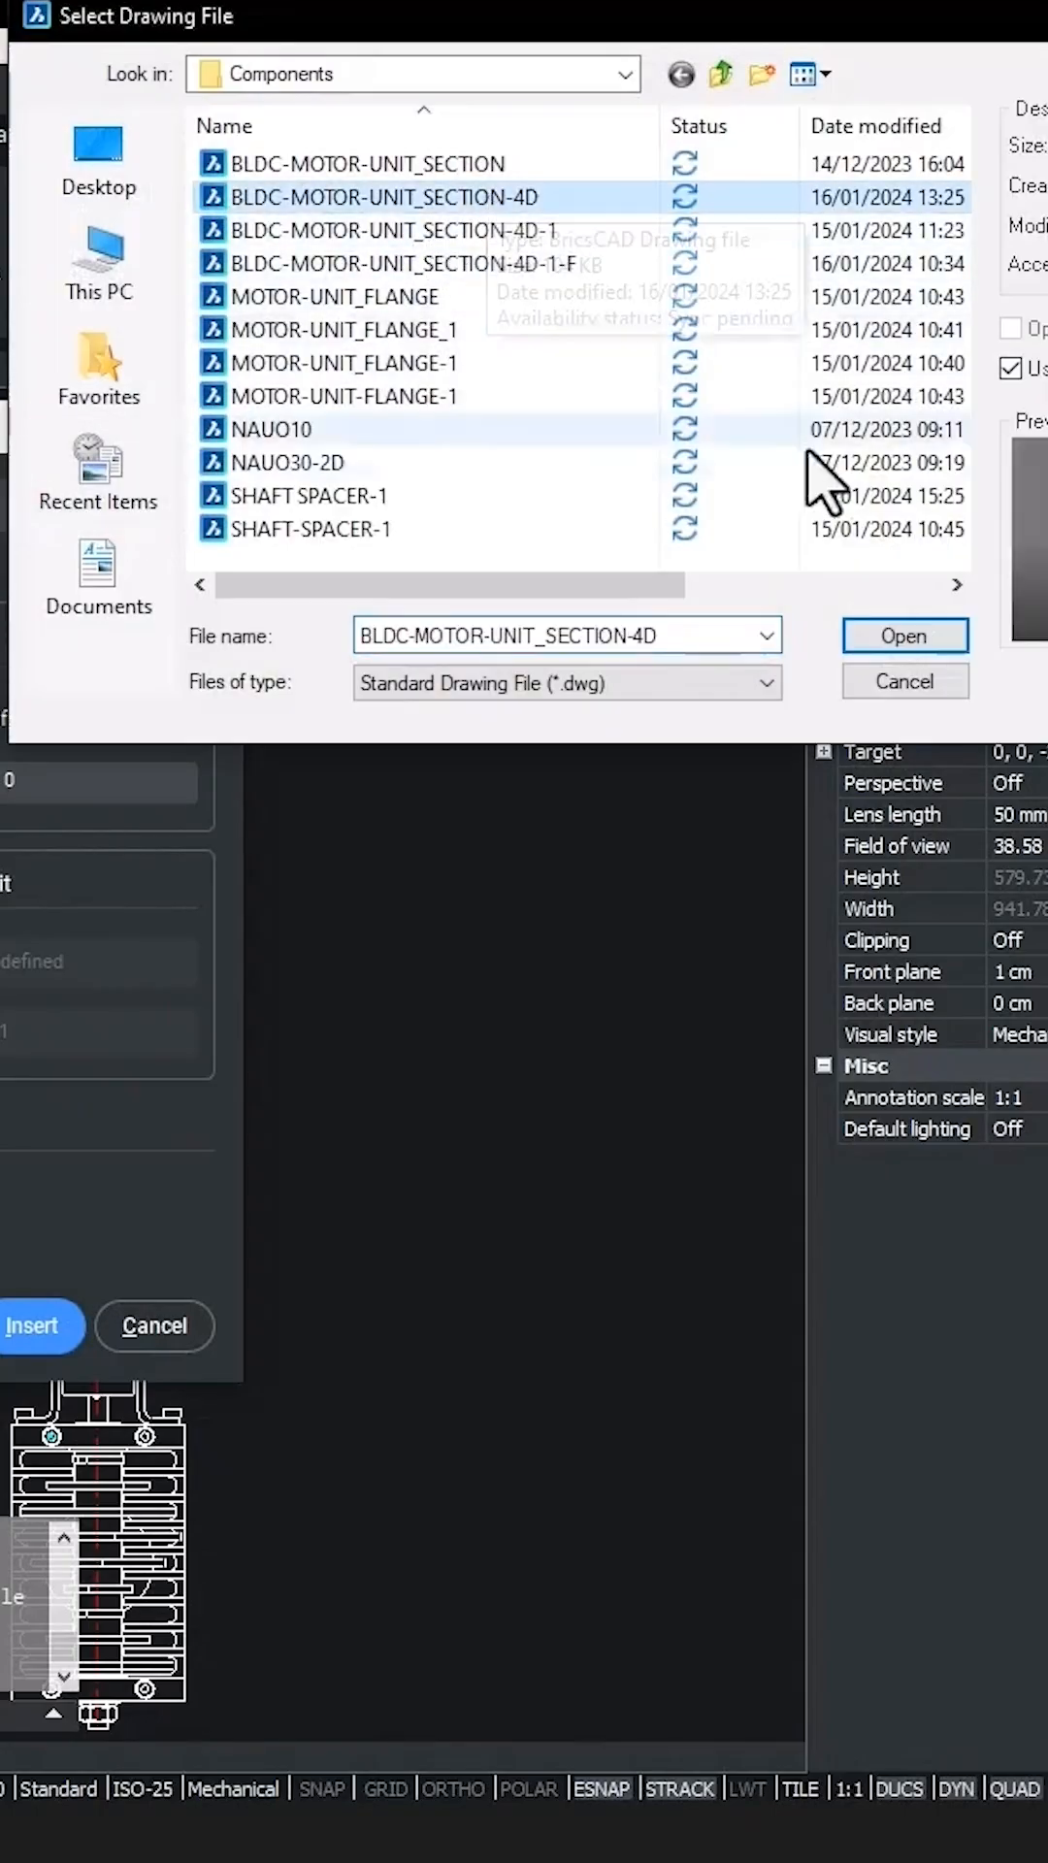
pyautogui.click(903, 637)
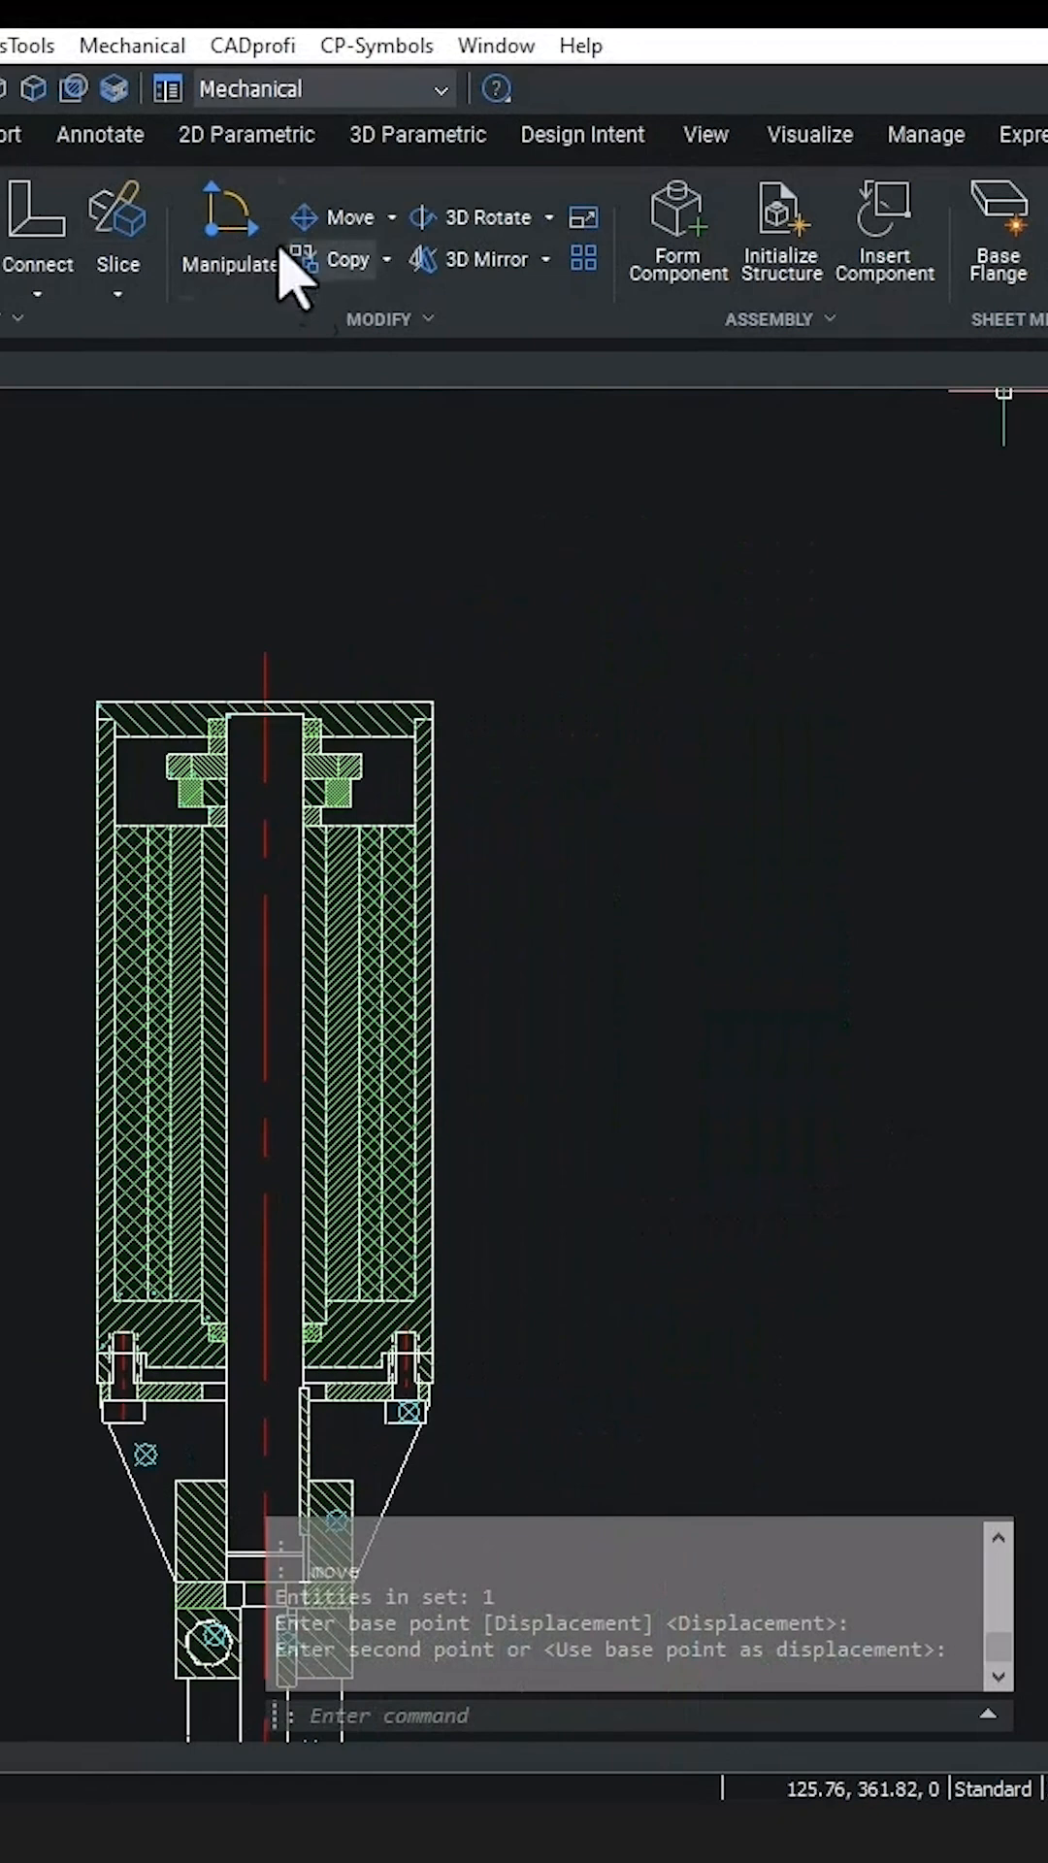
pyautogui.click(99, 134)
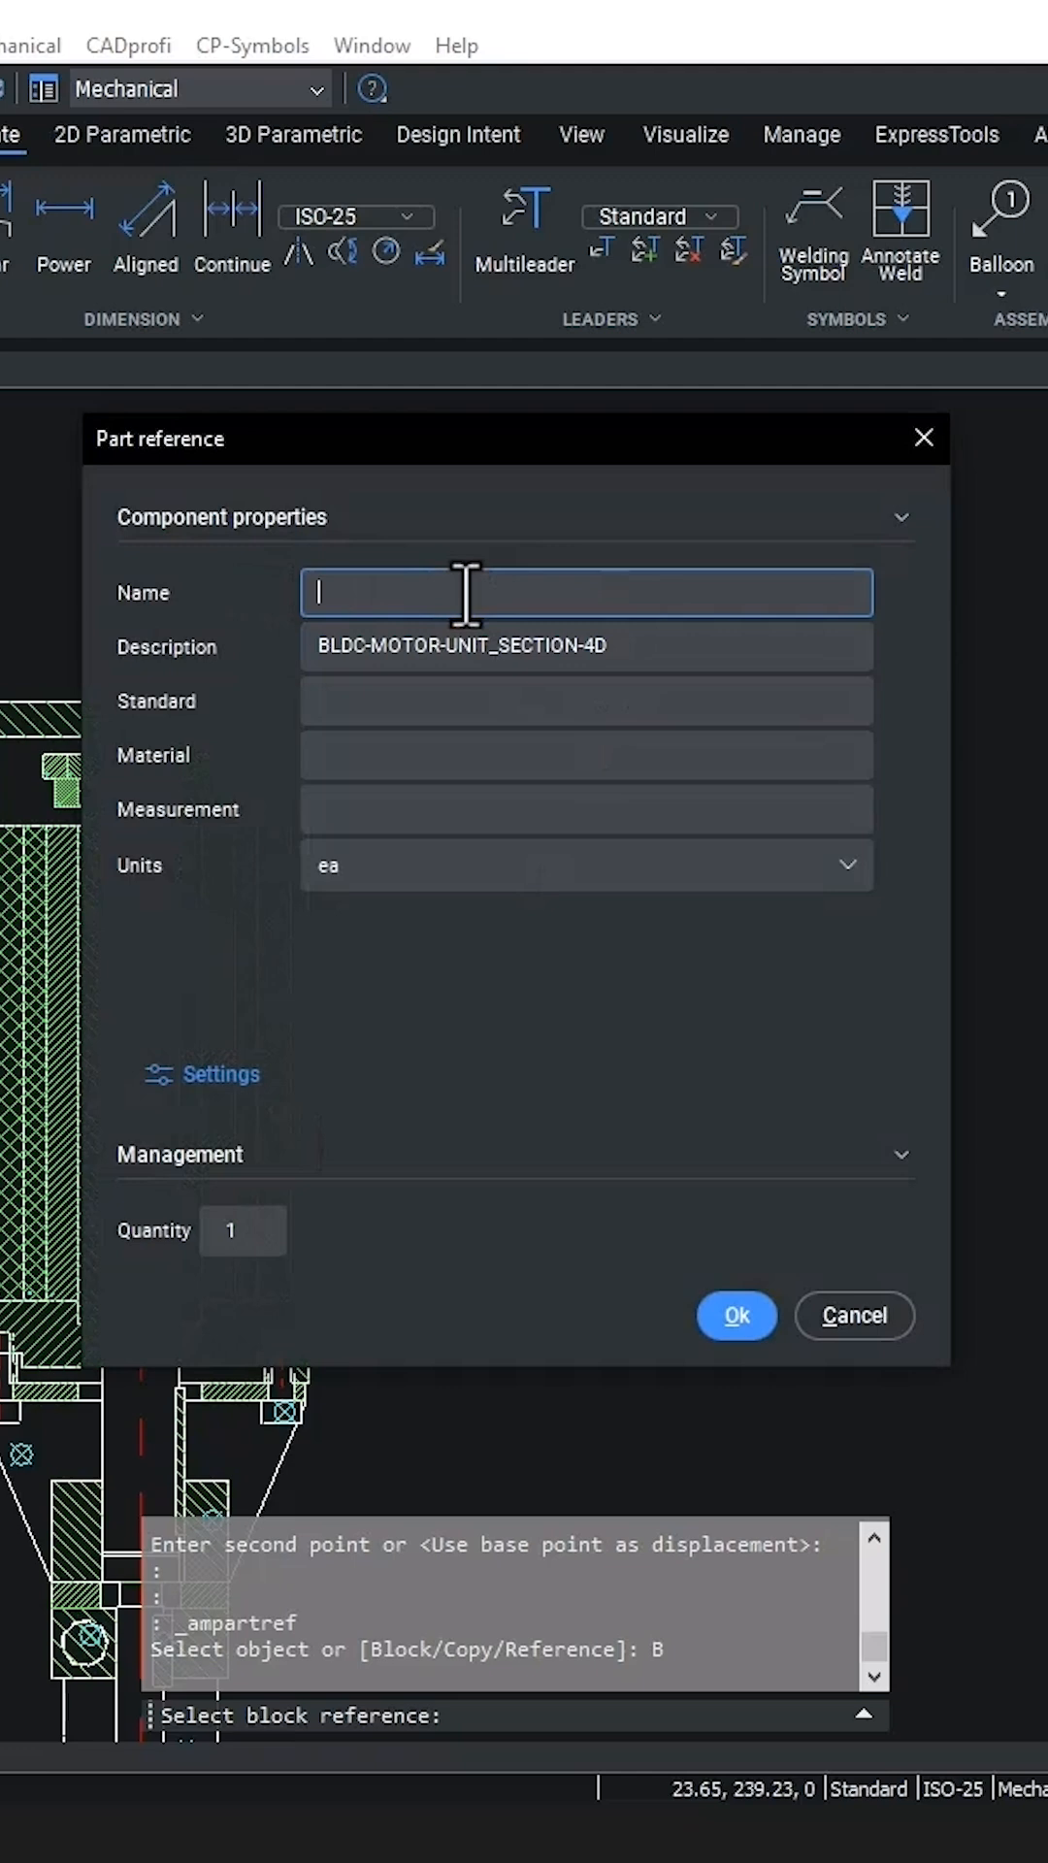
# Name the part reference MOTOR UNIT with standard 24V DC and confirm it.
pyautogui.write('MOTOR UNIT')
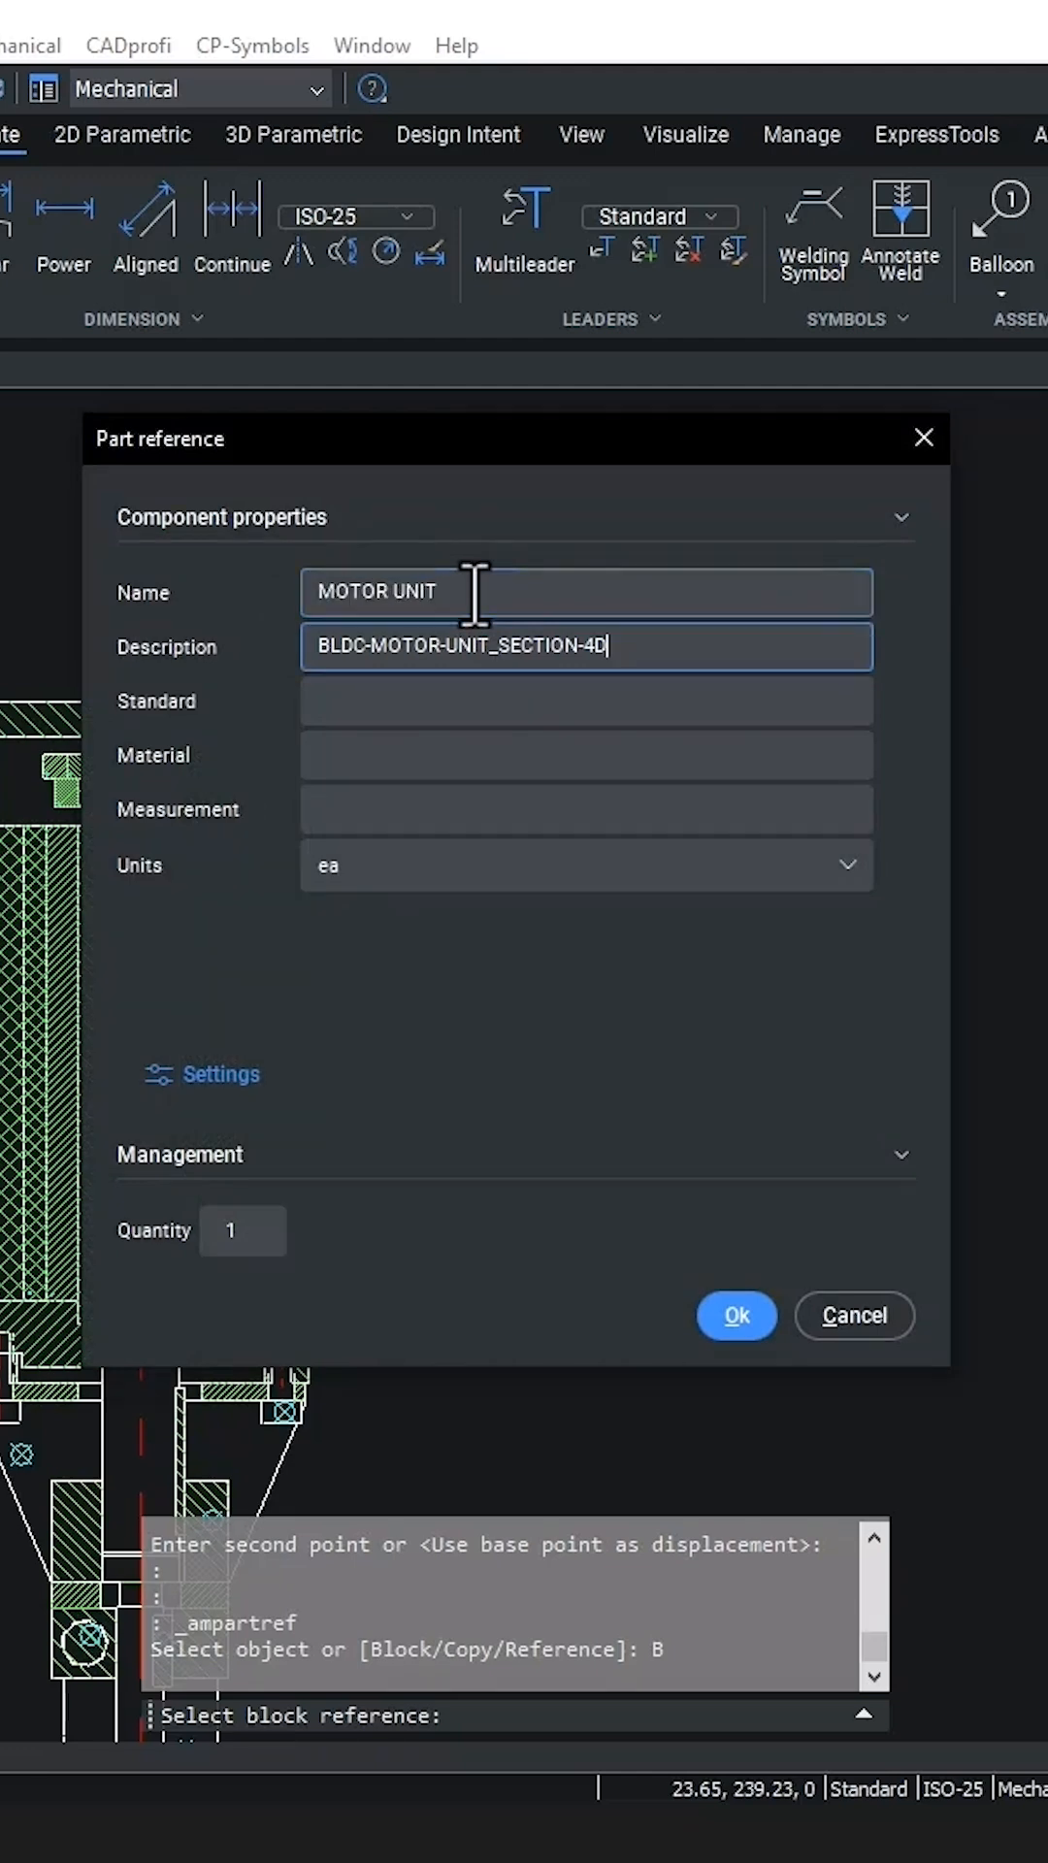
pyautogui.write('24V D')
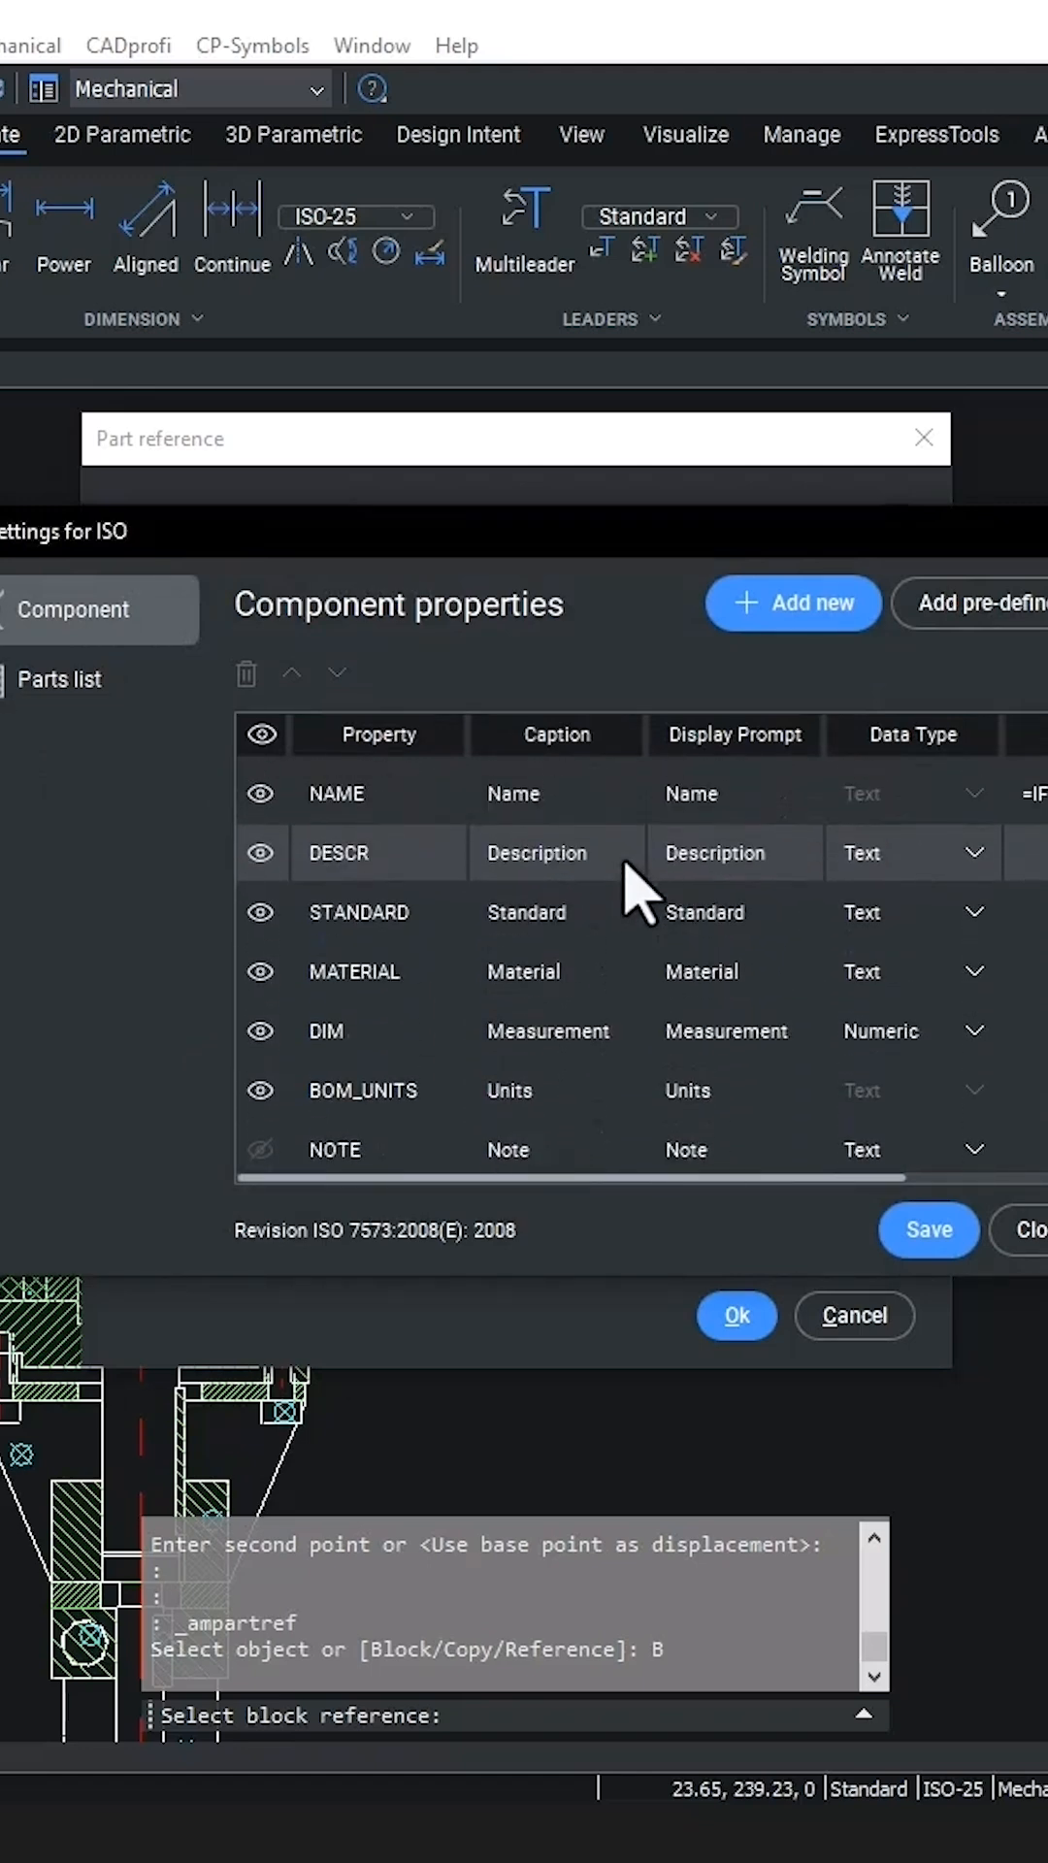
pyautogui.click(928, 1231)
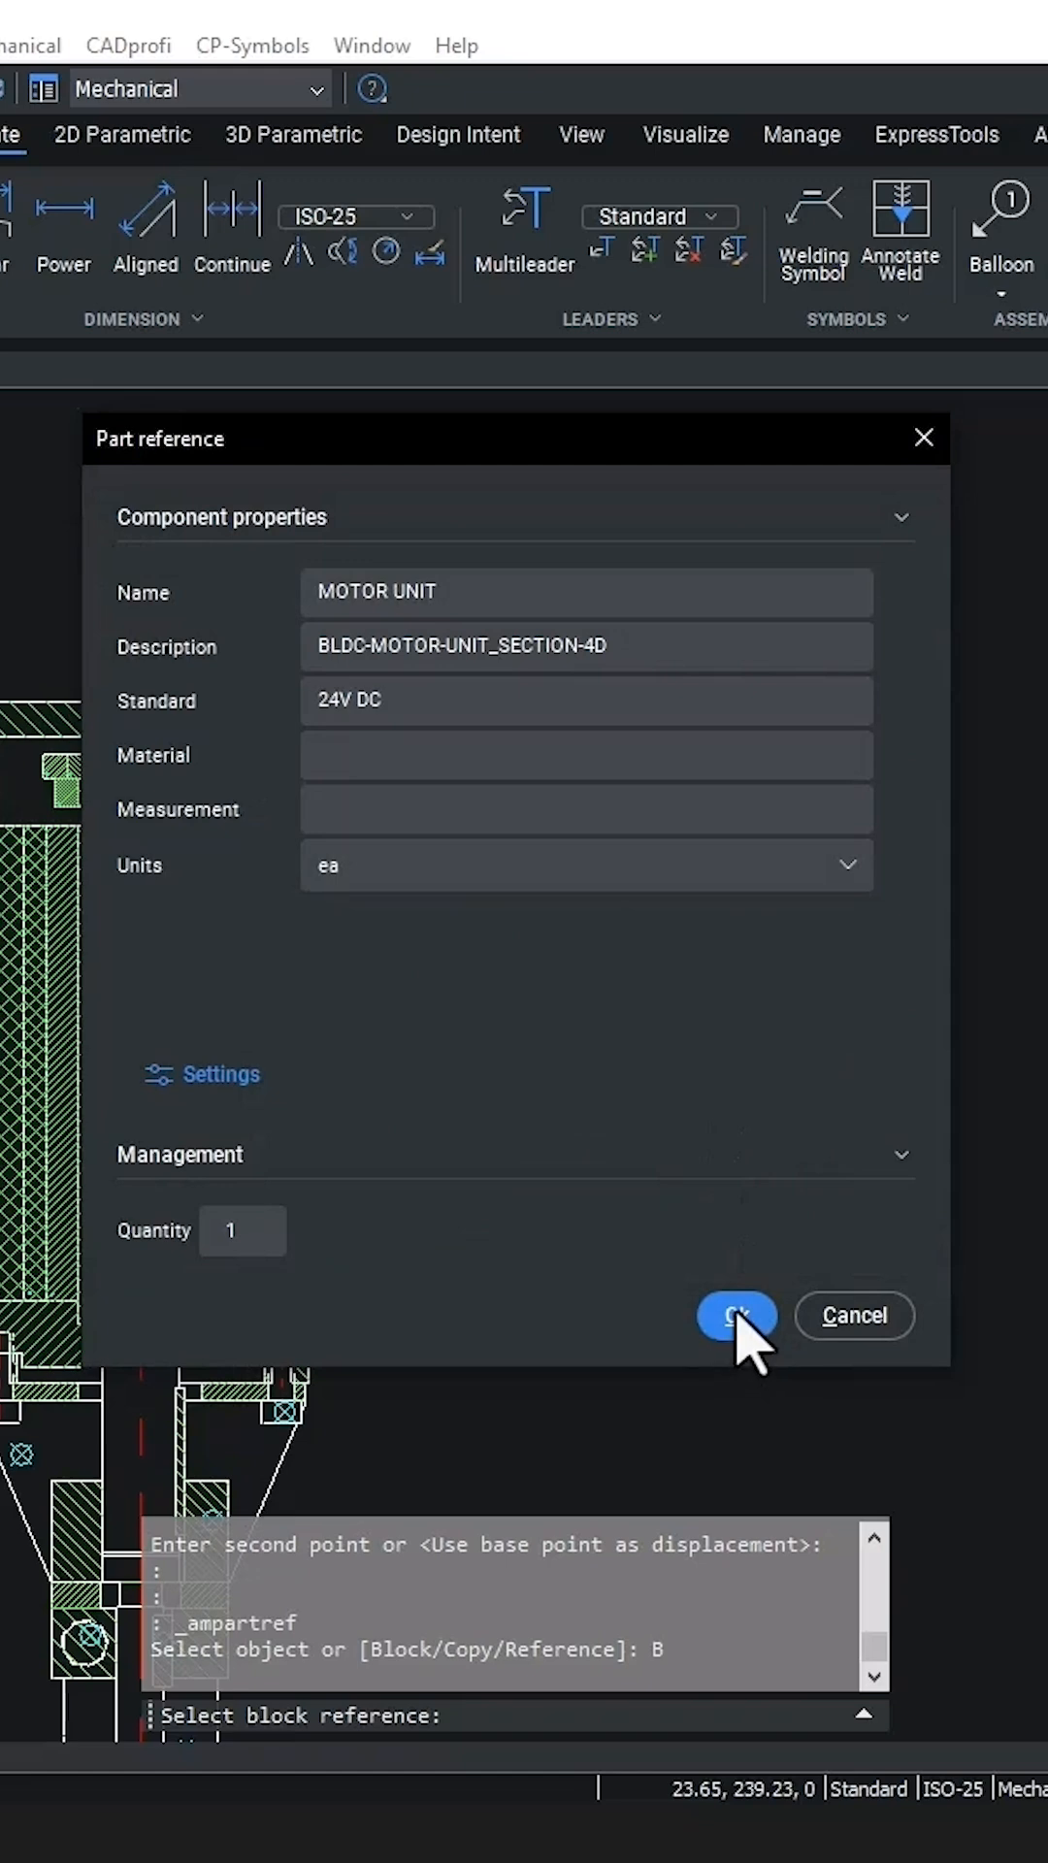
pyautogui.click(735, 1314)
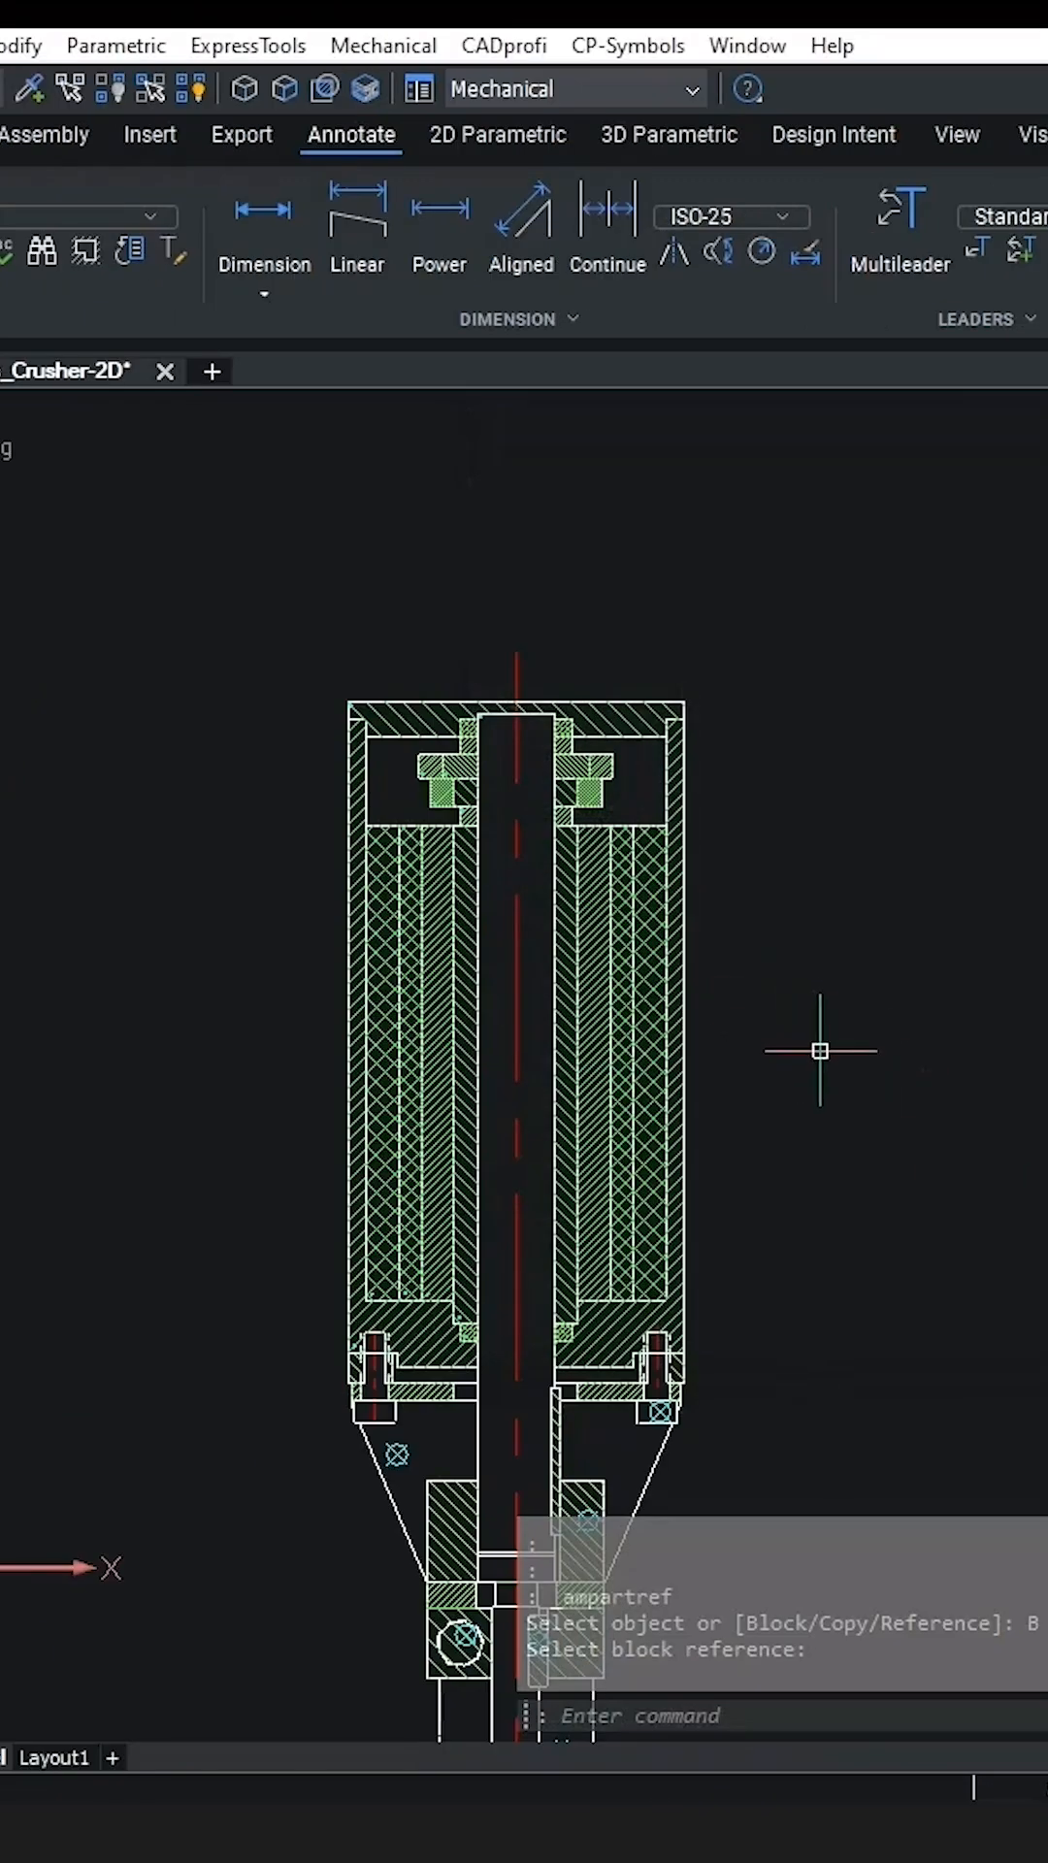